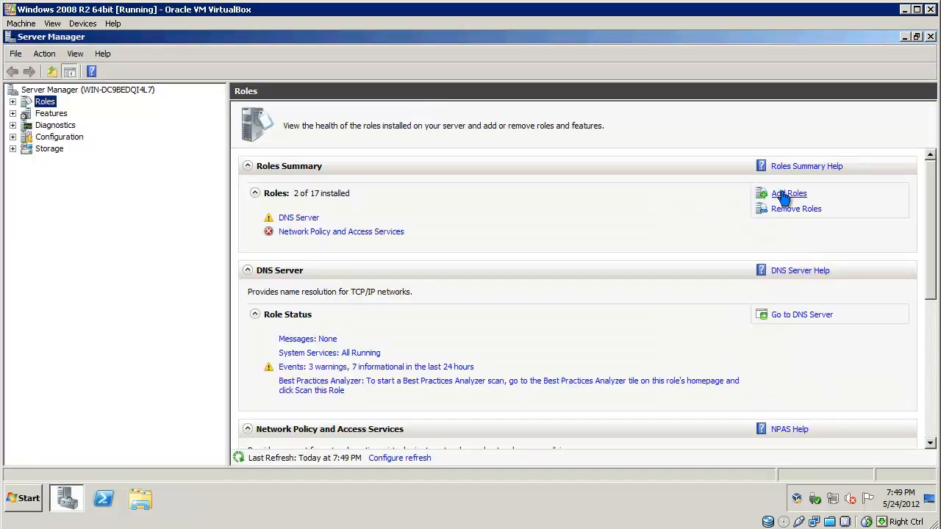
# Start the Add Roles wizard to install the DHCP Server role
pyautogui.click(787, 194)
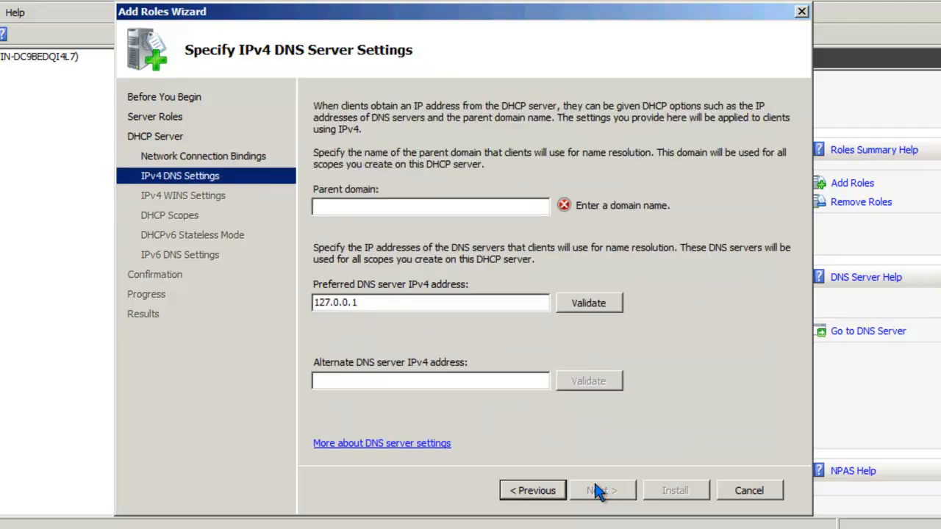
pyautogui.moveTo(382, 250)
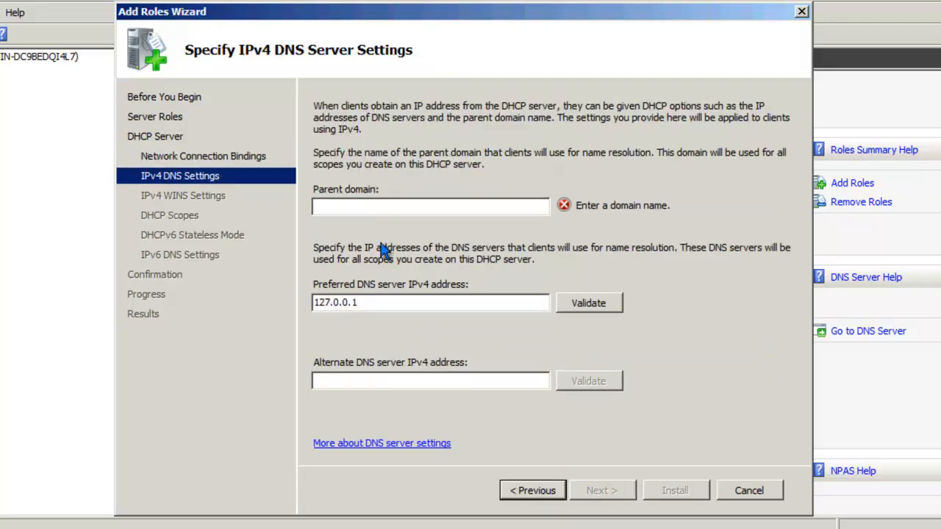
# Keep 127.0.0.1 as preferred DNS server and advance through the remaining DHCP wizard pages
pyautogui.click(602, 490)
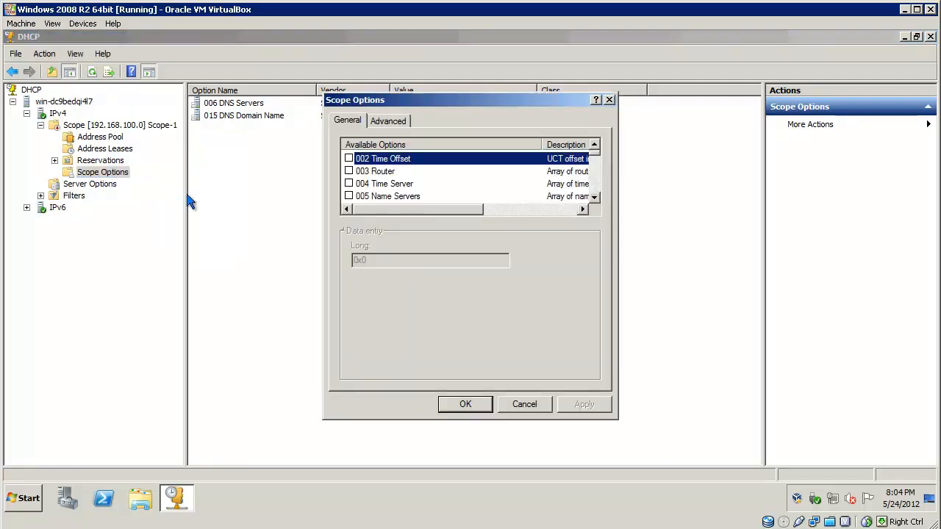
# Enable the 003 Router option and enter gateway address 192.168 so far
pyautogui.click(349, 170)
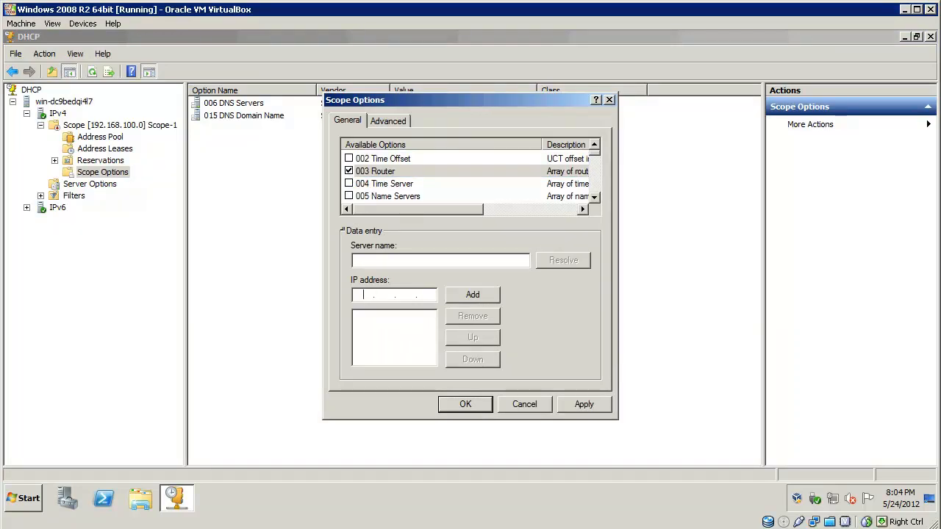
pyautogui.write('192.168')
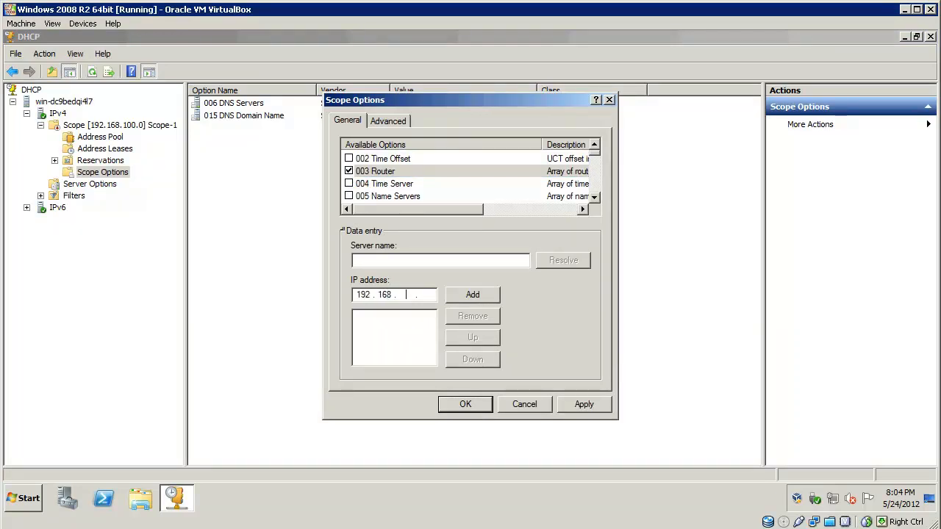